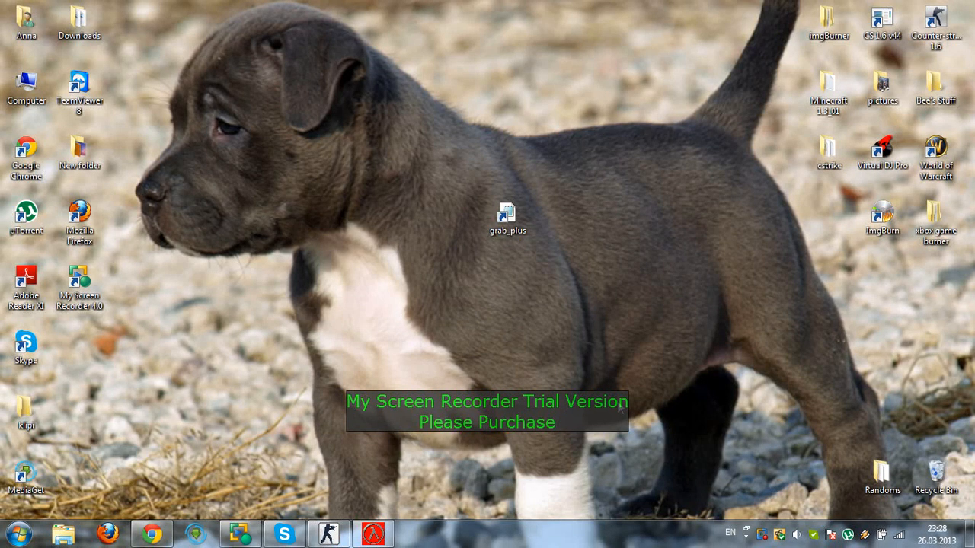
{"action": "mouse_move", "coordinate": [528, 382]}
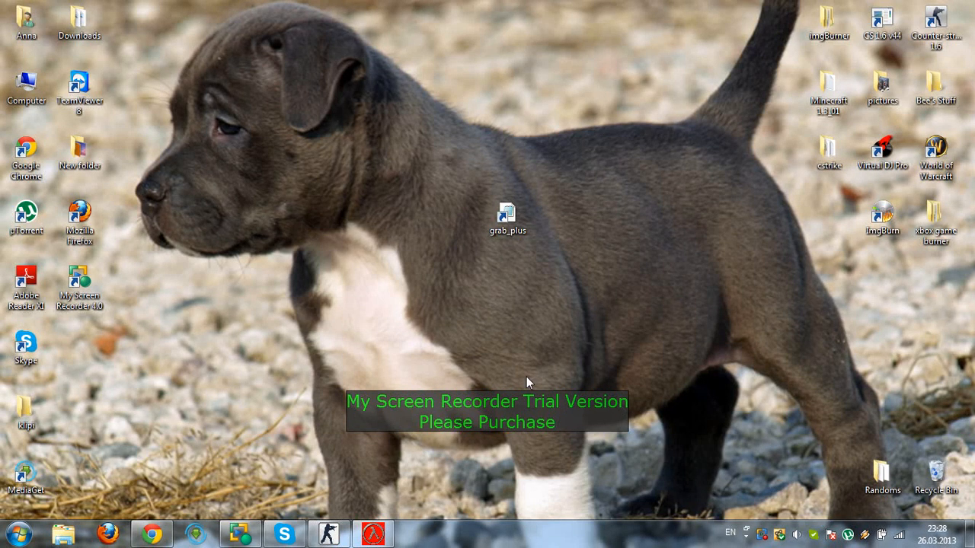
{"action": "mouse_move", "coordinate": [425, 348]}
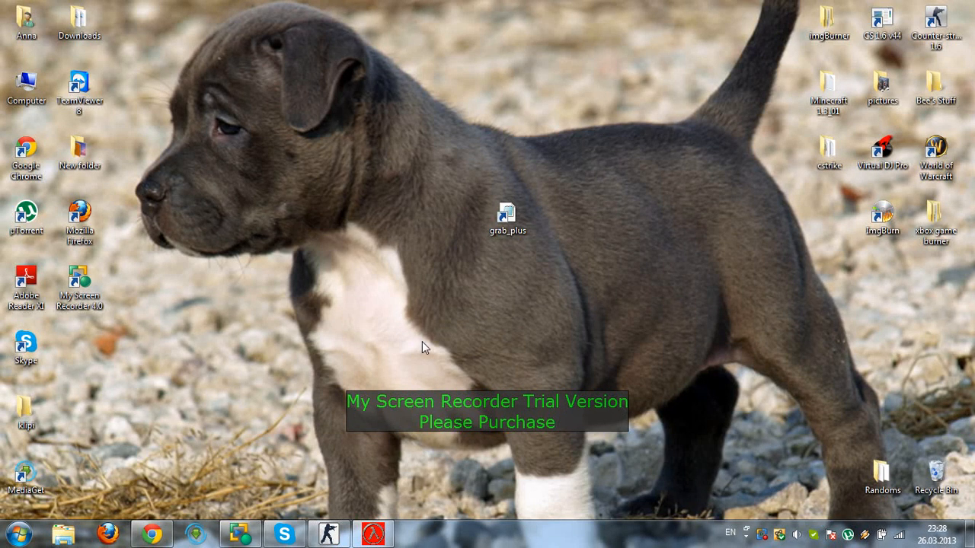
{"action": "mouse_move", "coordinate": [586, 346]}
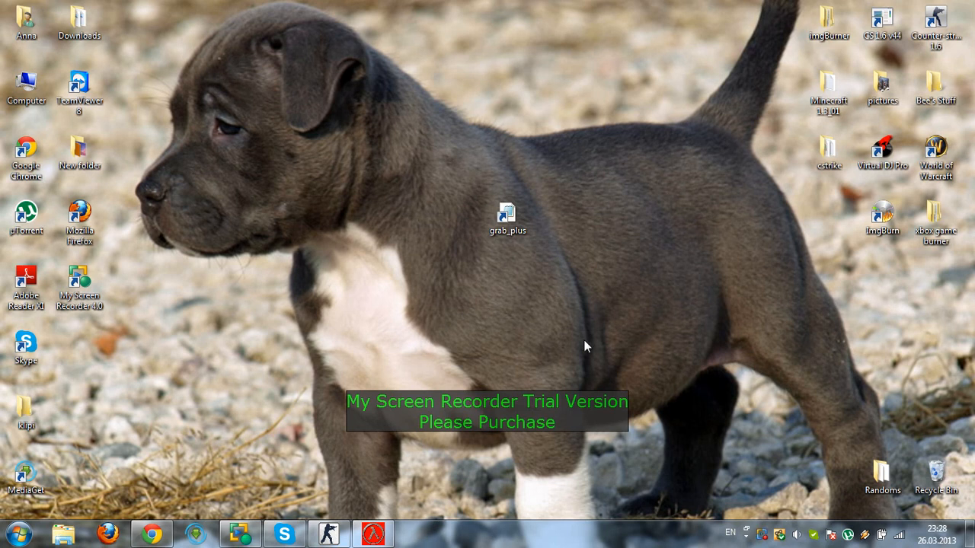
{"action": "mouse_move", "coordinate": [175, 237]}
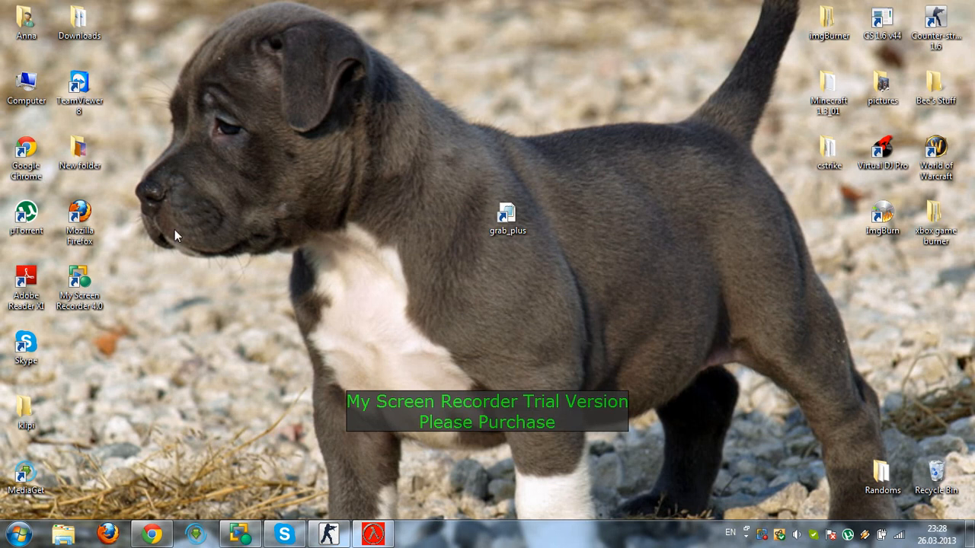
{"action": "mouse_move", "coordinate": [241, 433]}
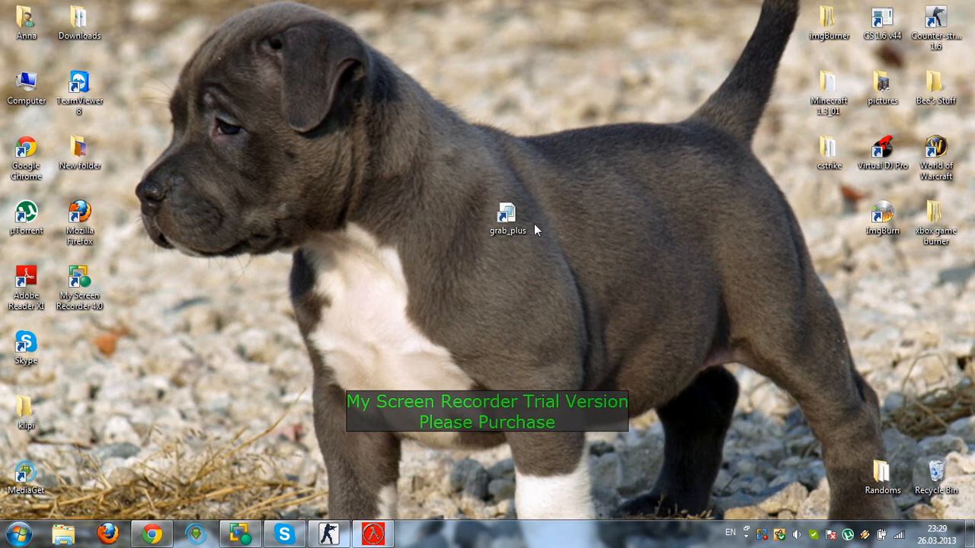
{"action": "mouse_move", "coordinate": [602, 250]}
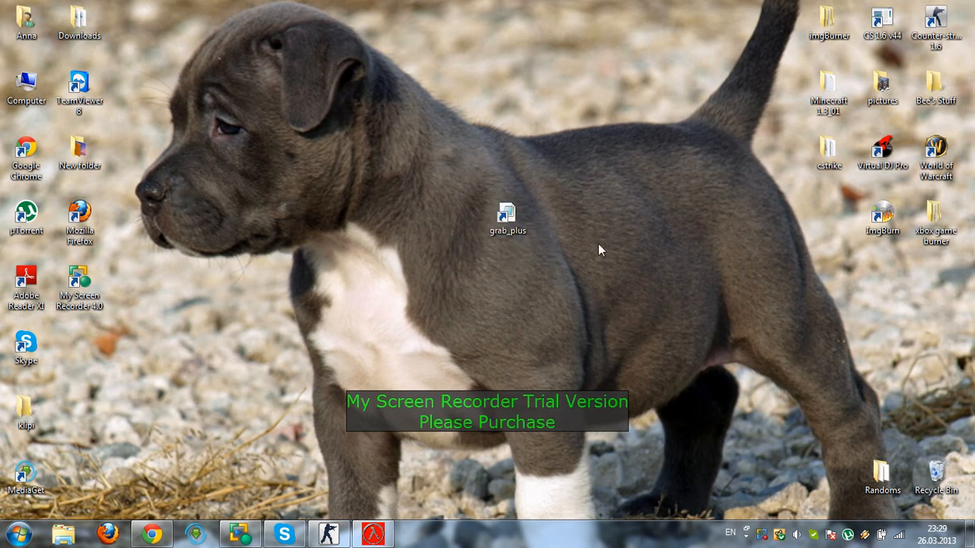
{"action": "mouse_move", "coordinate": [577, 277]}
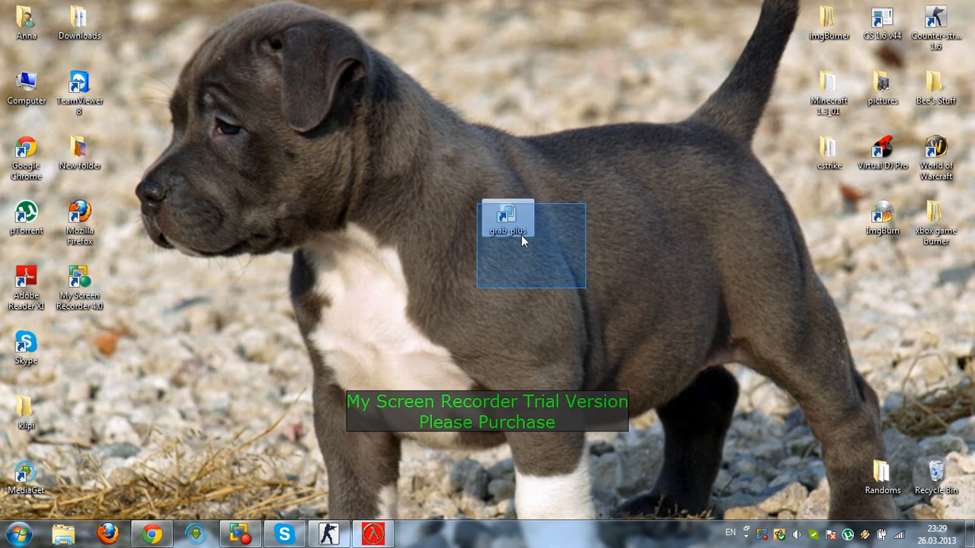
Open Computer and go into the HLDS server folder on Local Disk (D:).
{"action": "left_click", "coordinate": [394, 131]}
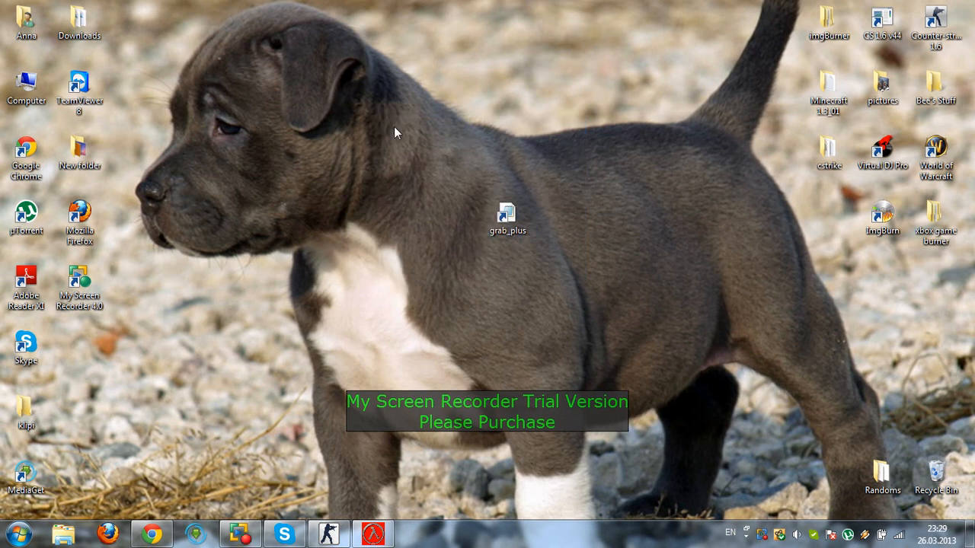
{"action": "mouse_move", "coordinate": [553, 292]}
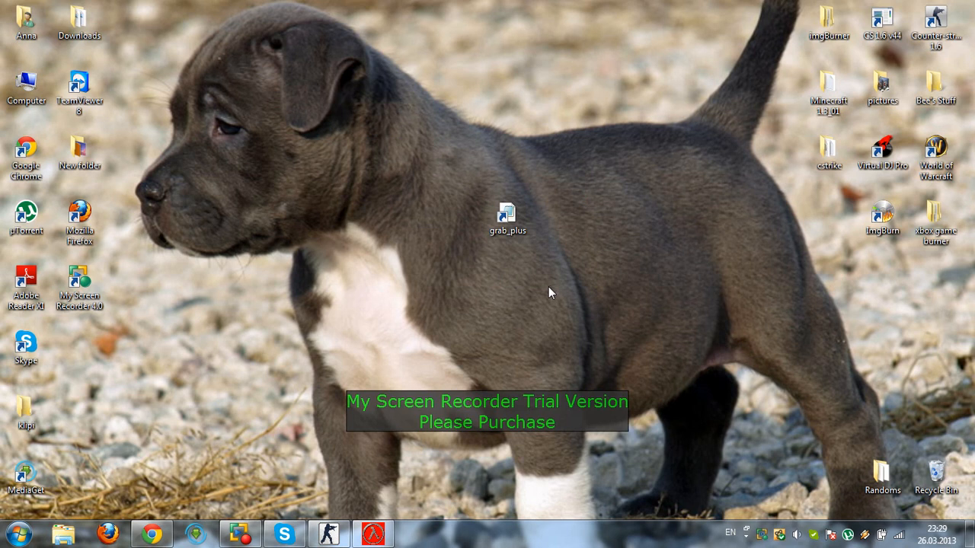
{"action": "mouse_move", "coordinate": [308, 196]}
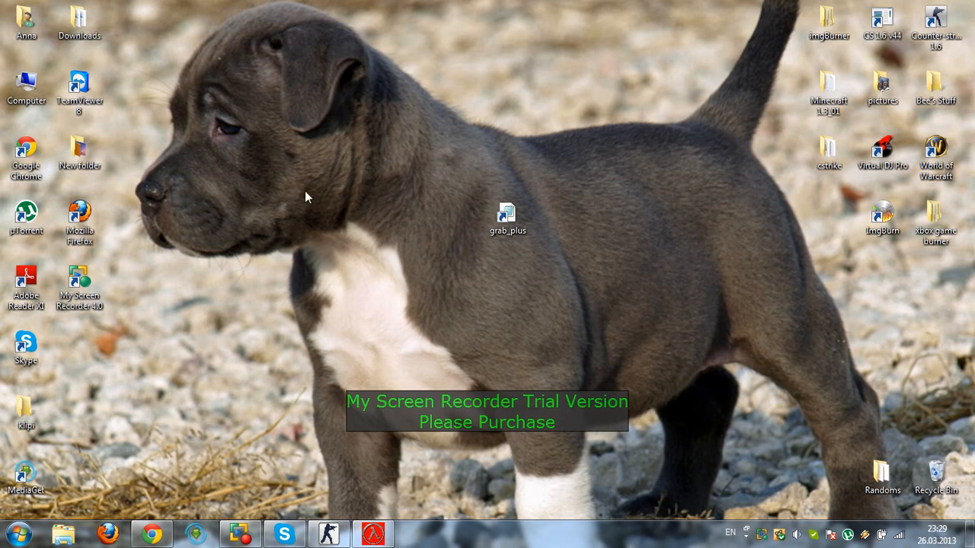
{"action": "mouse_move", "coordinate": [588, 247]}
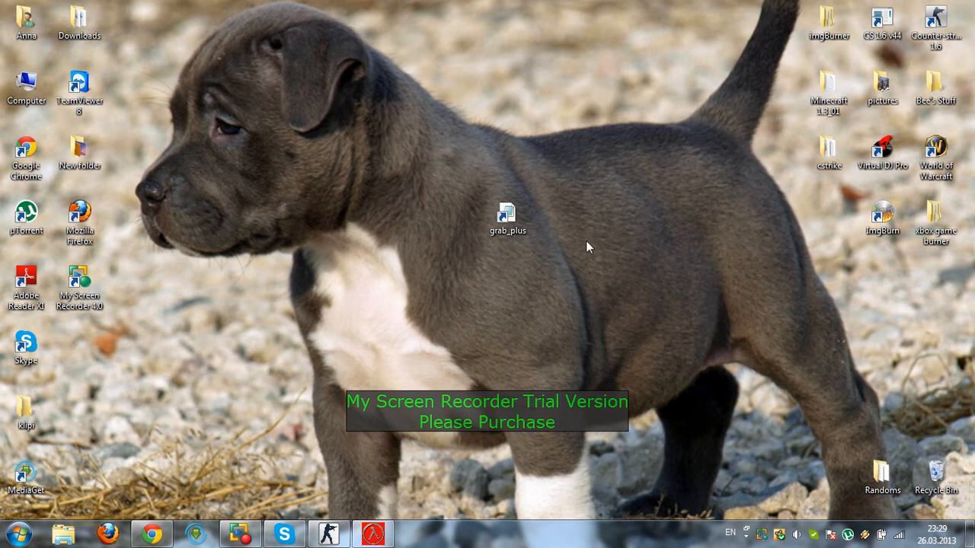
{"action": "mouse_move", "coordinate": [587, 128]}
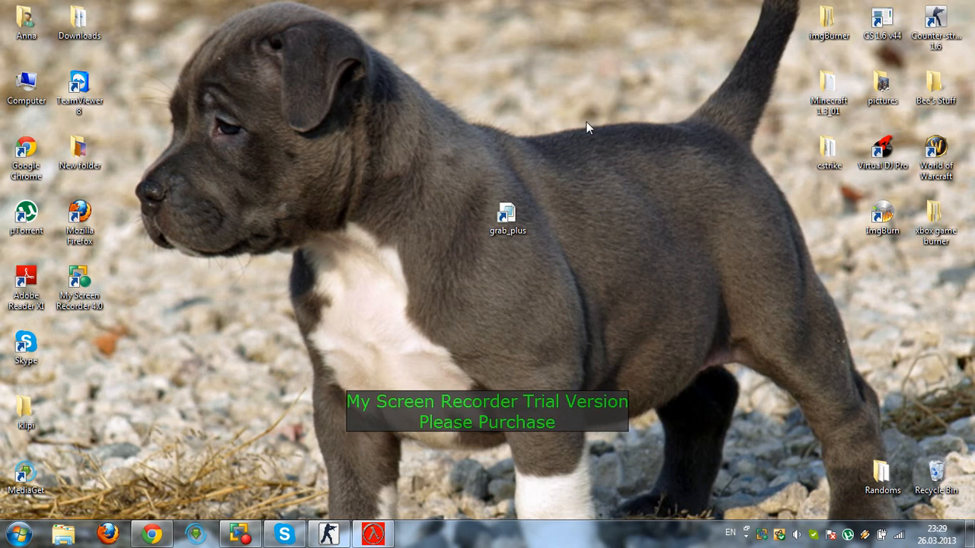
{"action": "mouse_move", "coordinate": [575, 262]}
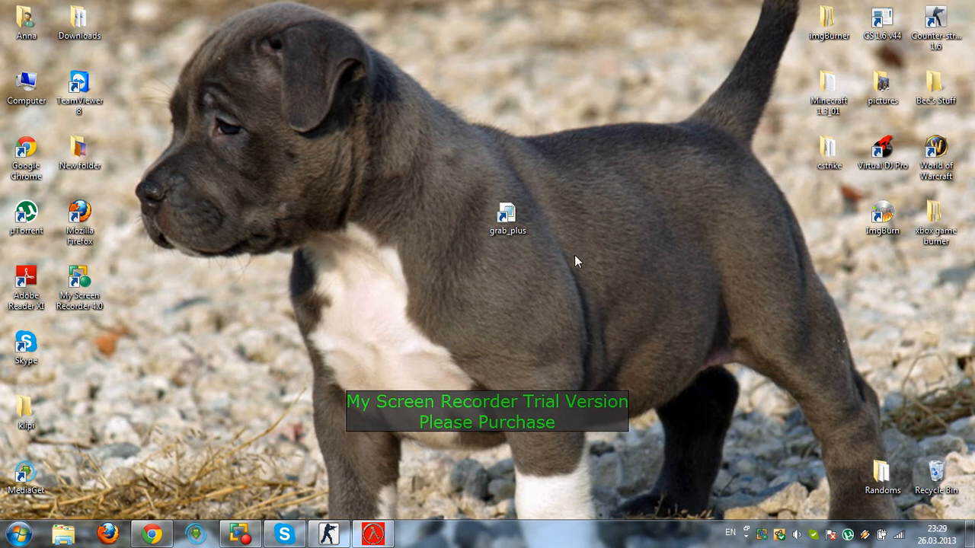
{"action": "mouse_move", "coordinate": [445, 140]}
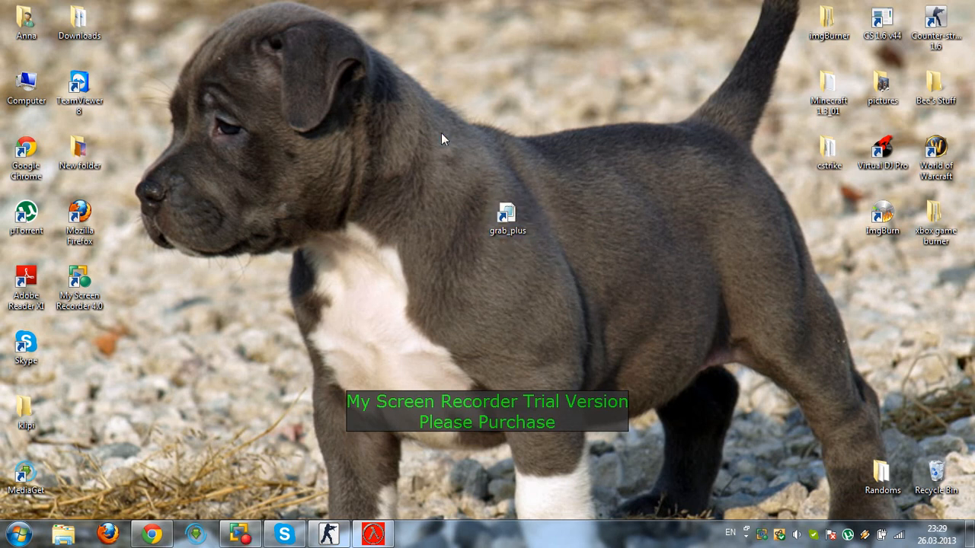
{"action": "mouse_move", "coordinate": [549, 265]}
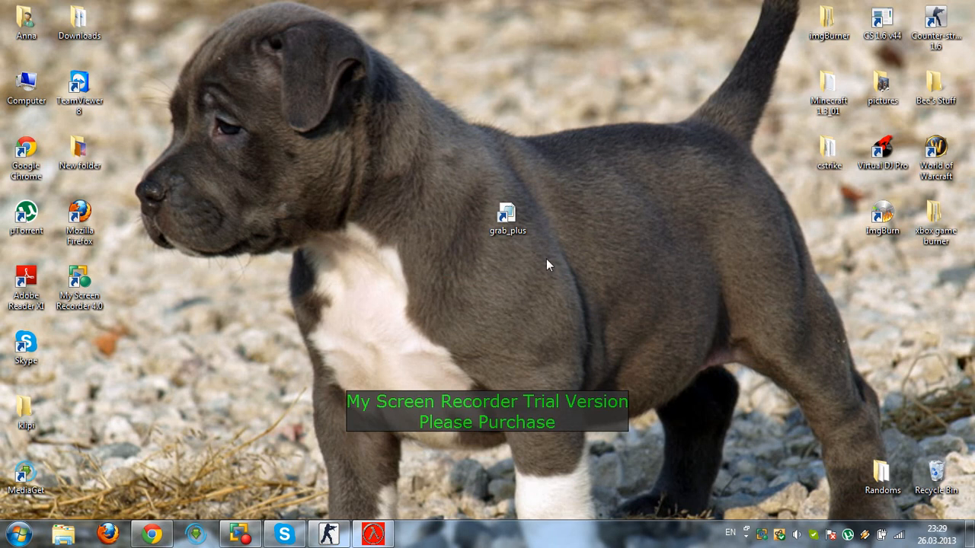
{"action": "left_click", "coordinate": [79, 87]}
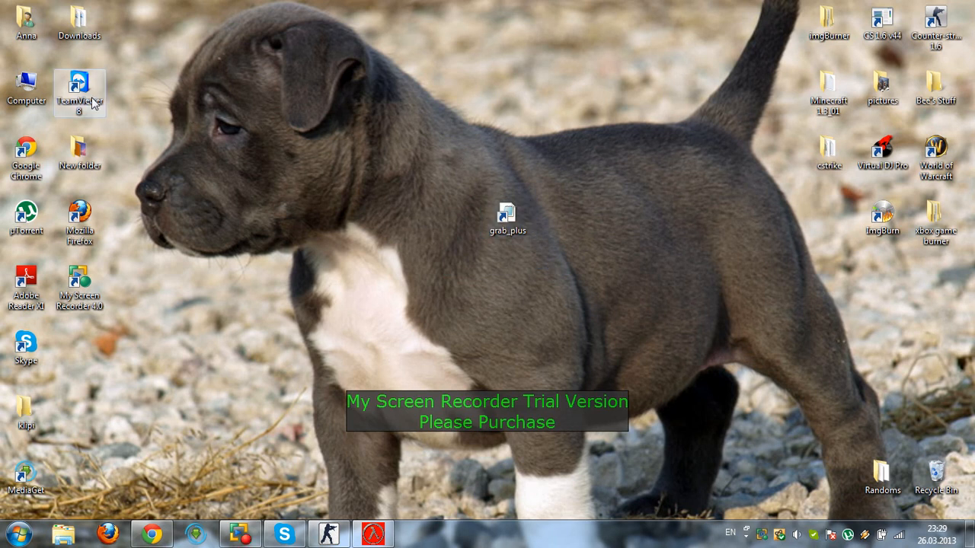
{"action": "left_click", "coordinate": [27, 83]}
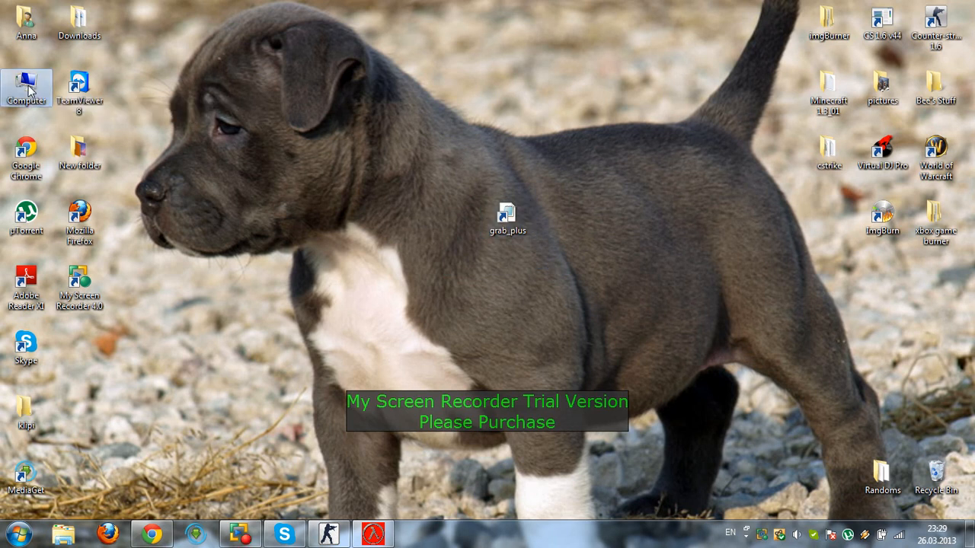
{"action": "double_click", "coordinate": [26, 85]}
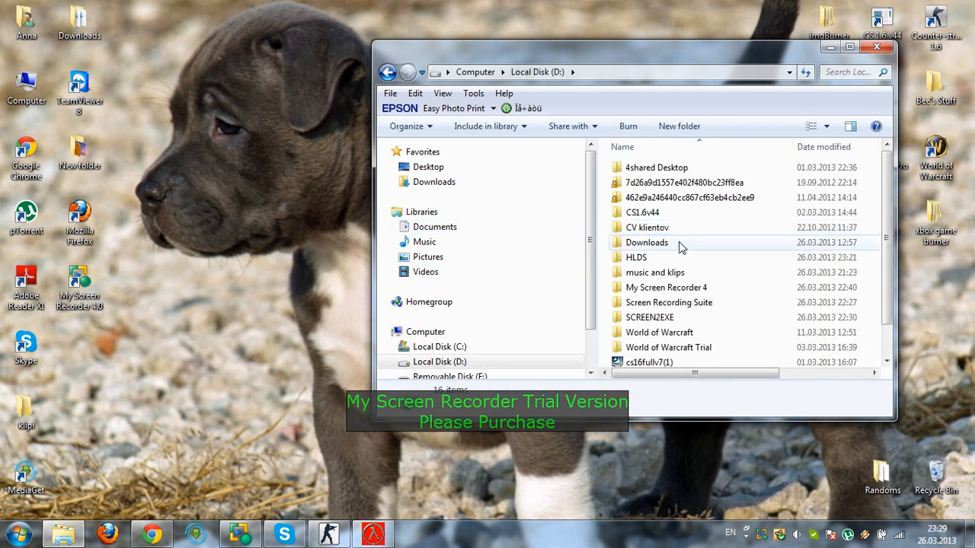
{"action": "double_click", "coordinate": [637, 256]}
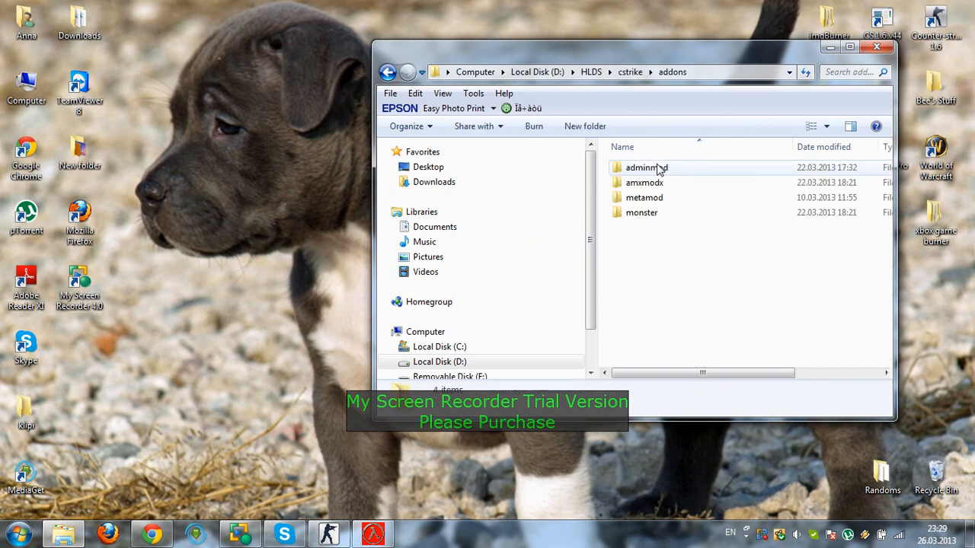
Enter cstrike\addons\amxmodx, peek into configs and return to amxmodx.
{"action": "double_click", "coordinate": [644, 183]}
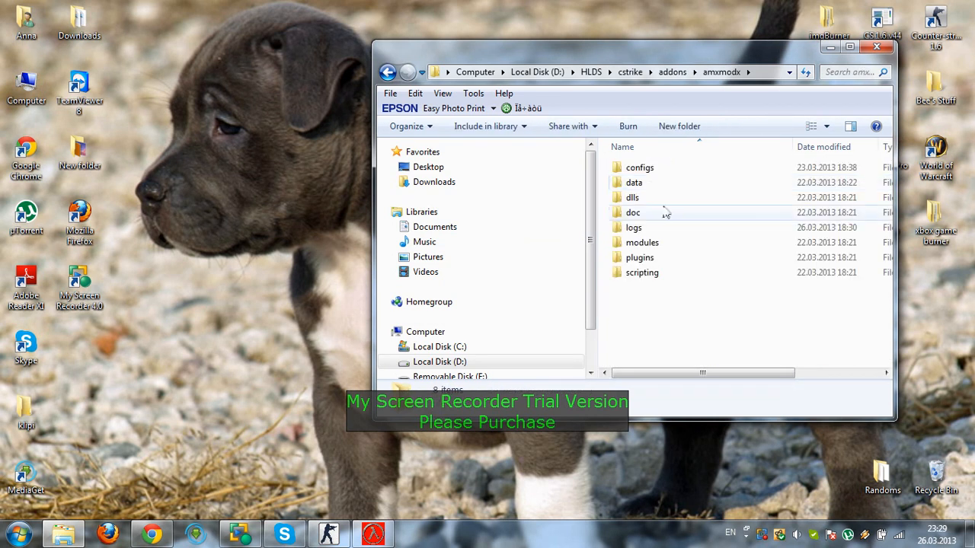
{"action": "double_click", "coordinate": [640, 166]}
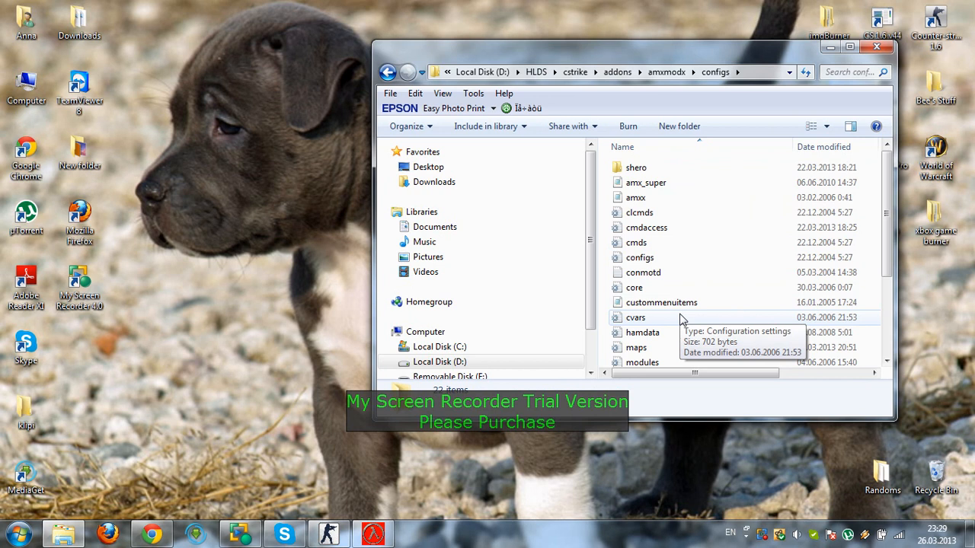
{"action": "left_click", "coordinate": [387, 72]}
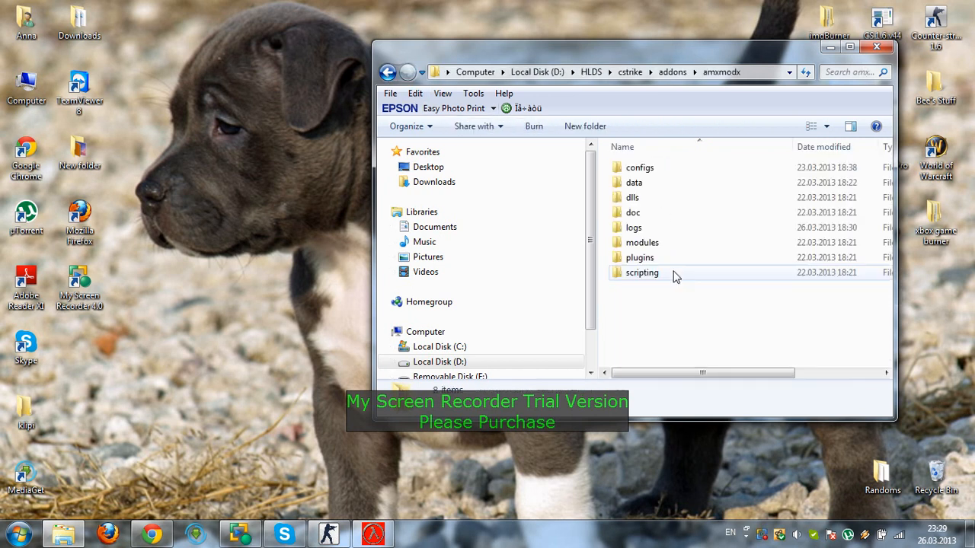
Check that grab_plus sits in the amxmodx plugins folder, then go back up to cstrike.
{"action": "double_click", "coordinate": [640, 258]}
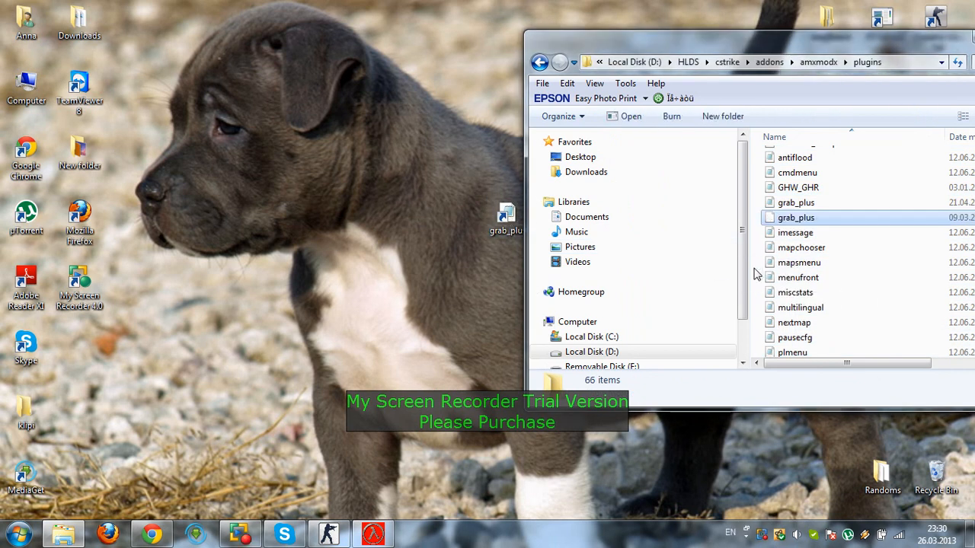
{"action": "left_click", "coordinate": [795, 216]}
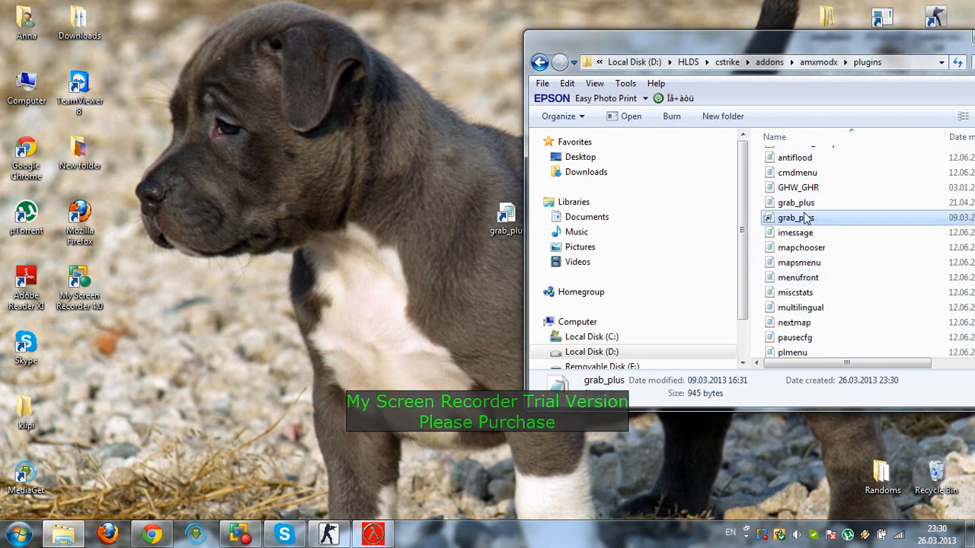
{"action": "left_click", "coordinate": [796, 217]}
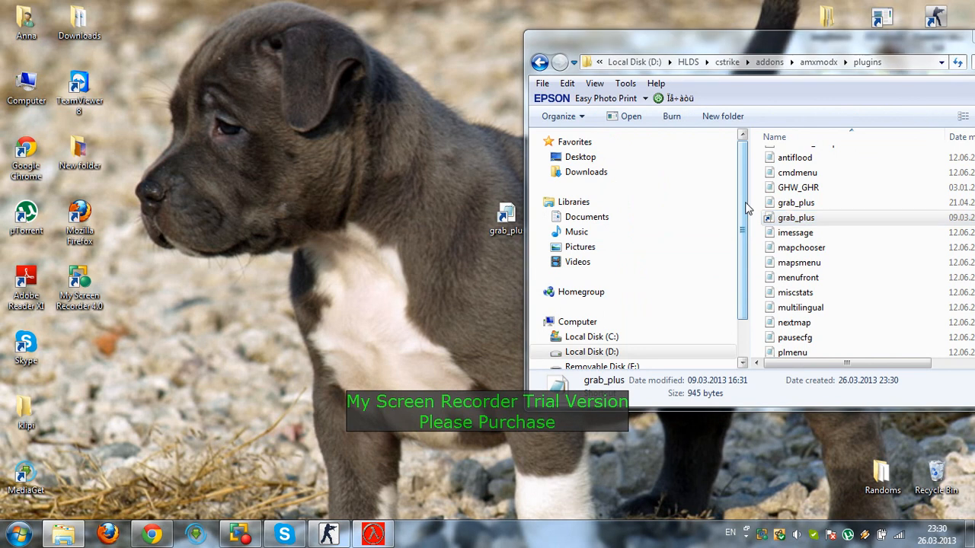
{"action": "left_click", "coordinate": [795, 201]}
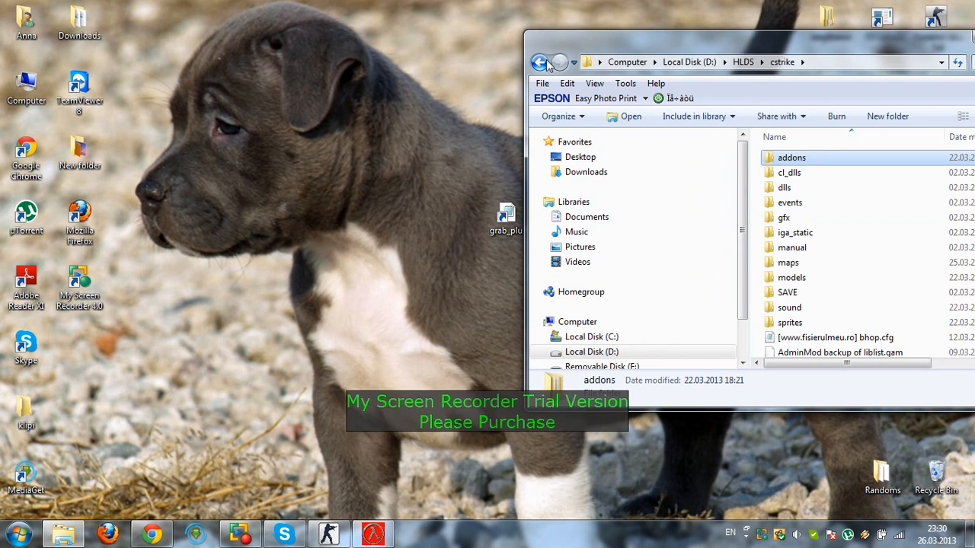
Navigate addons > amxmodx > configs and select the plugins configuration file.
{"action": "double_click", "coordinate": [792, 157]}
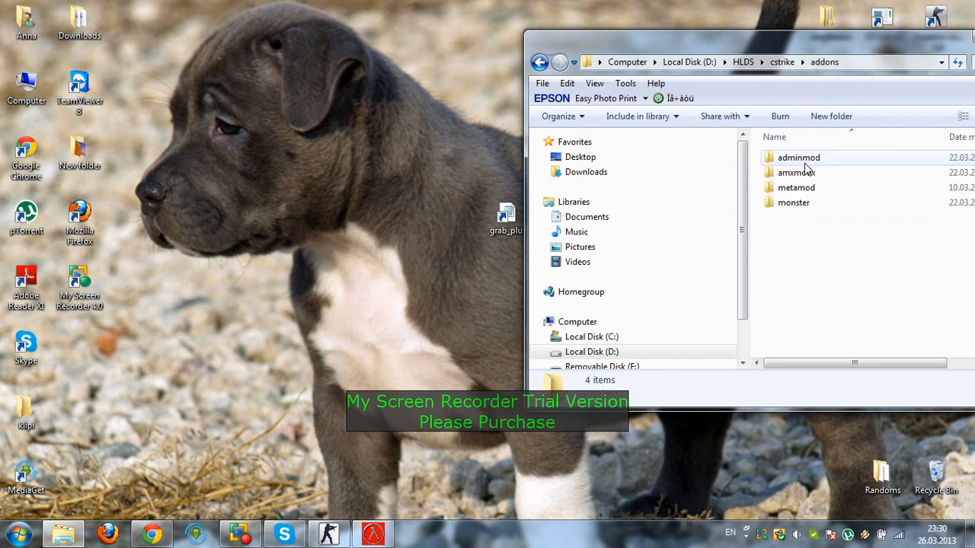
{"action": "double_click", "coordinate": [796, 172]}
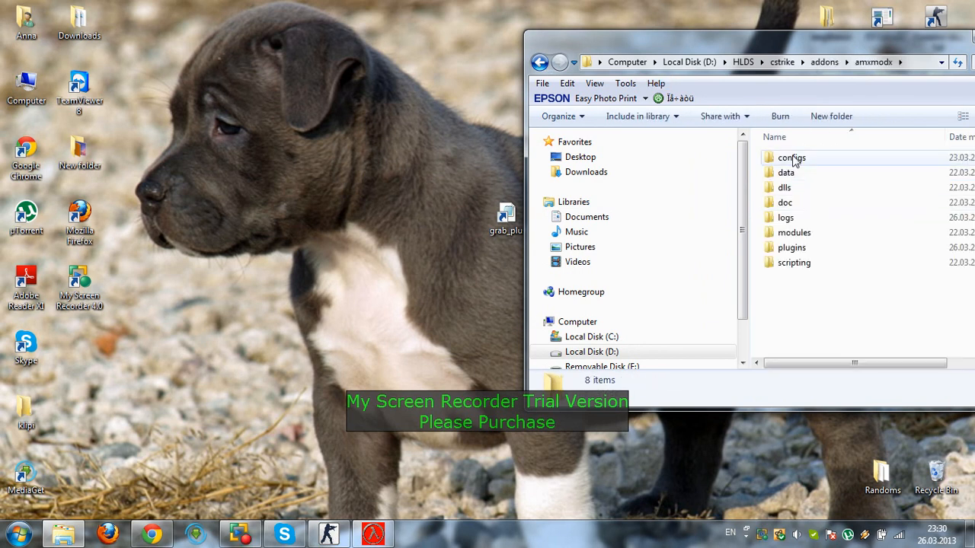
{"action": "double_click", "coordinate": [792, 157]}
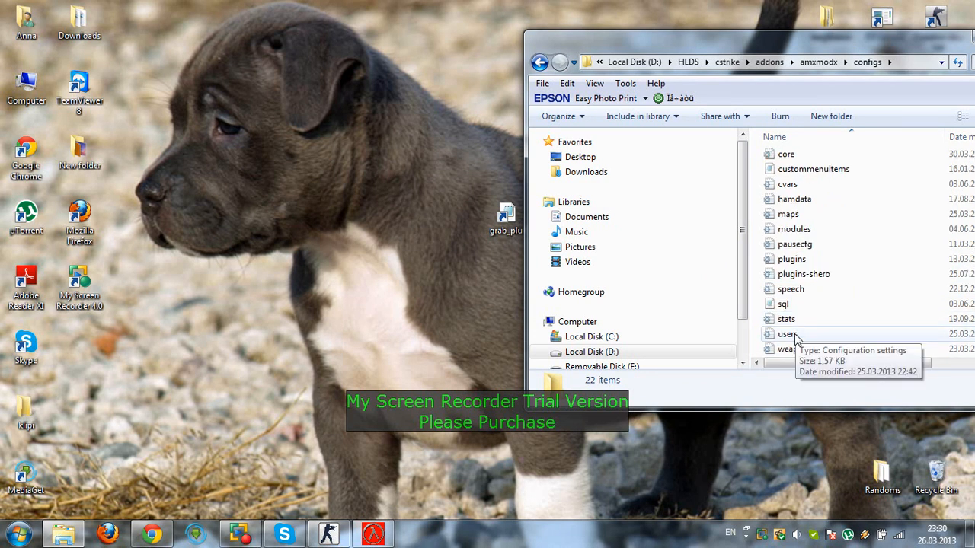
{"action": "left_click", "coordinate": [792, 259]}
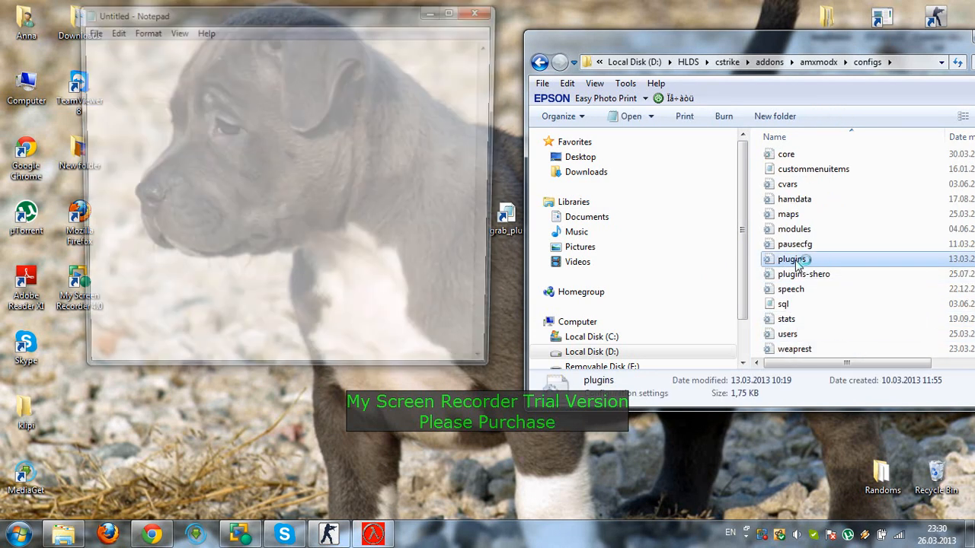
Open plugins.ini in Notepad and scroll to the 'Custom - Add 3rd party plugins here' section.
{"action": "double_click", "coordinate": [792, 259]}
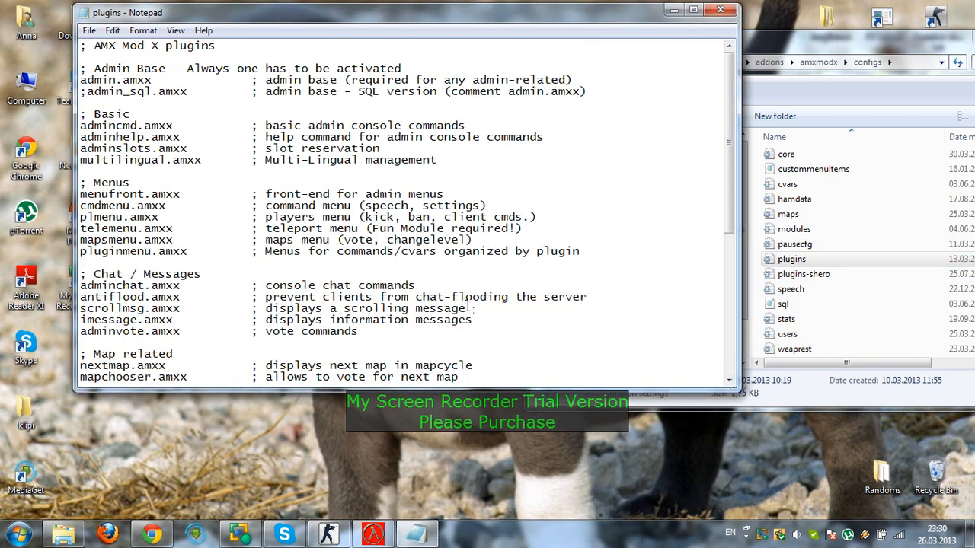
{"action": "scroll", "scroll_direction": "down", "scroll_amount": 3}
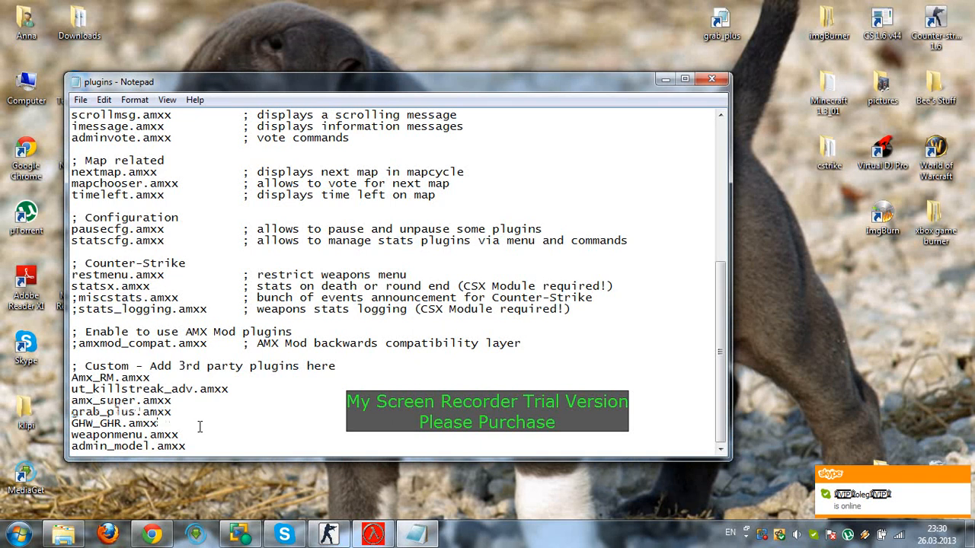
{"action": "scroll", "scroll_direction": "down", "scroll_amount": 3}
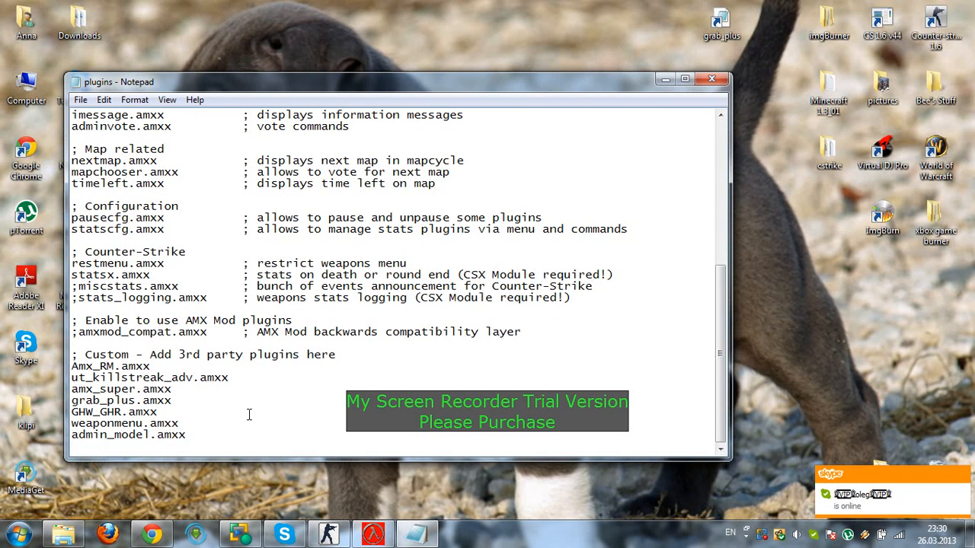
Add a grab_plus.amxx line at the end of the list, close Notepad and save the changes.
{"action": "type", "text": "grab"}
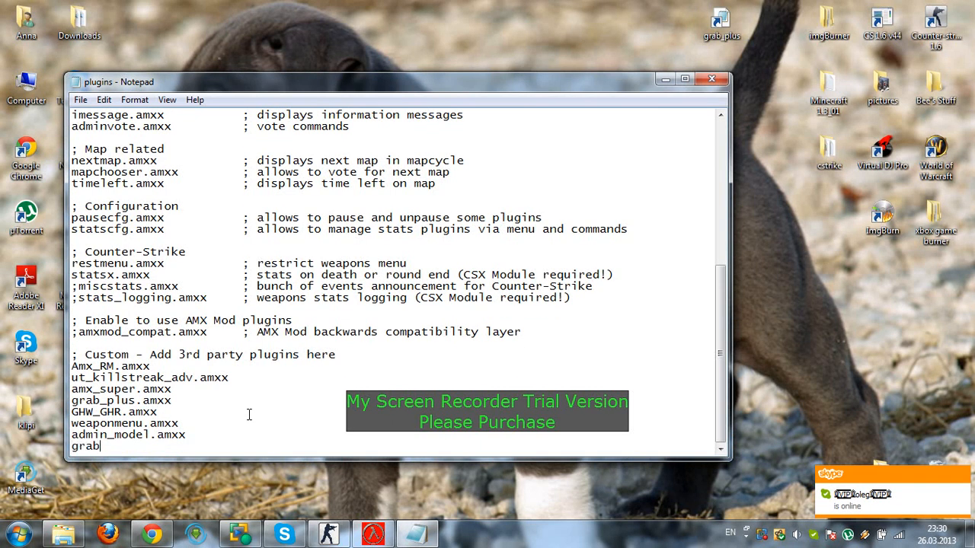
{"action": "type", "text": "_plus"}
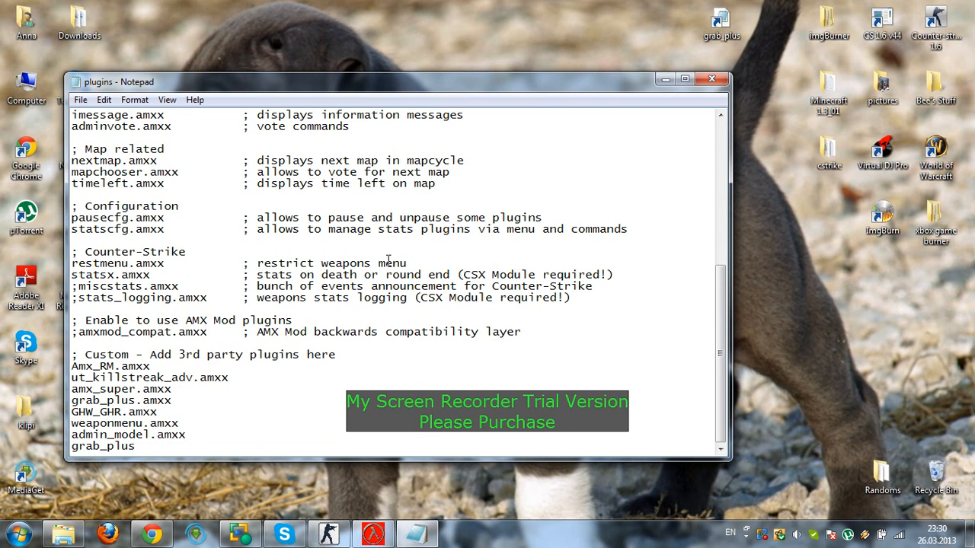
{"action": "type", "text": ".amxx"}
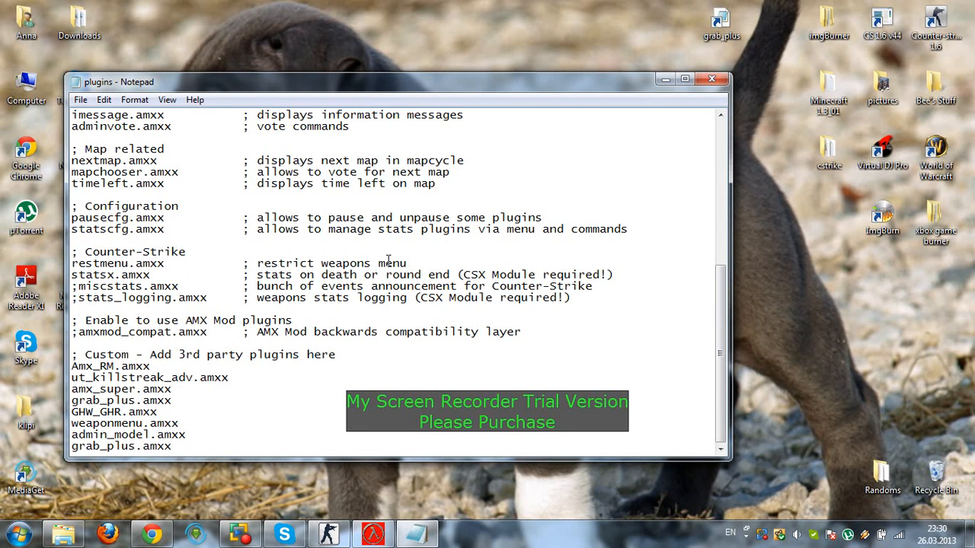
{"action": "left_click", "coordinate": [712, 79]}
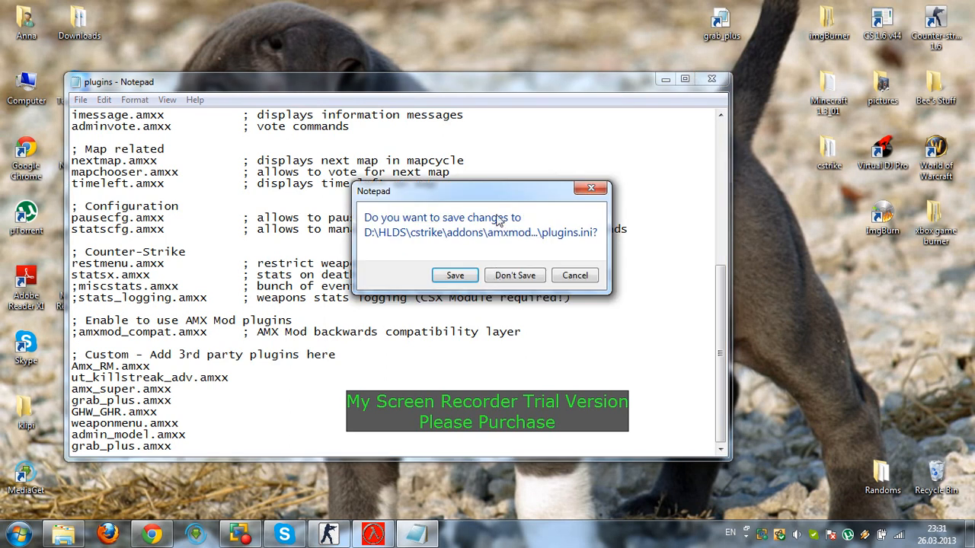
{"action": "left_click", "coordinate": [515, 274]}
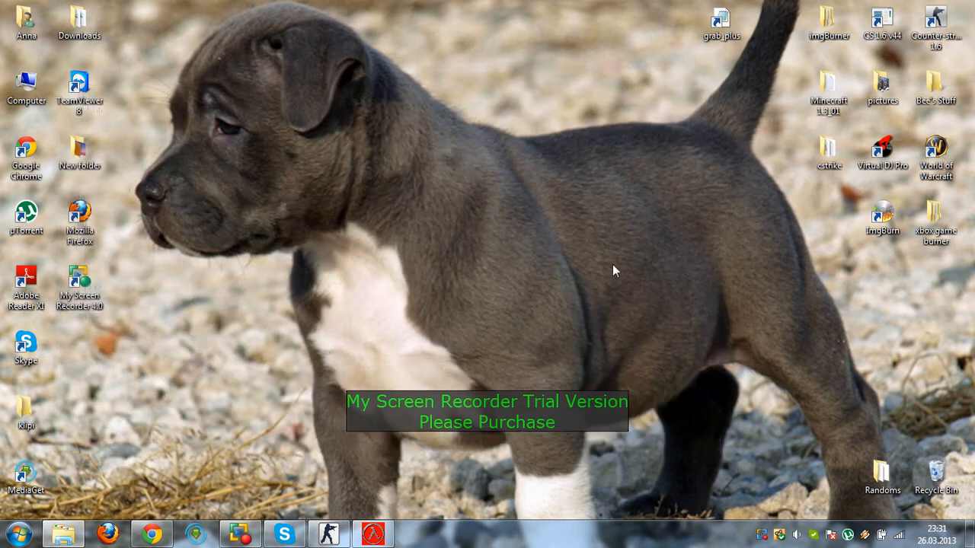
Drag the grab_plus desktop icon to the centre of the desktop and box-select it.
{"action": "left_click_drag", "start_coordinate": [722, 23], "coordinate": [543, 191]}
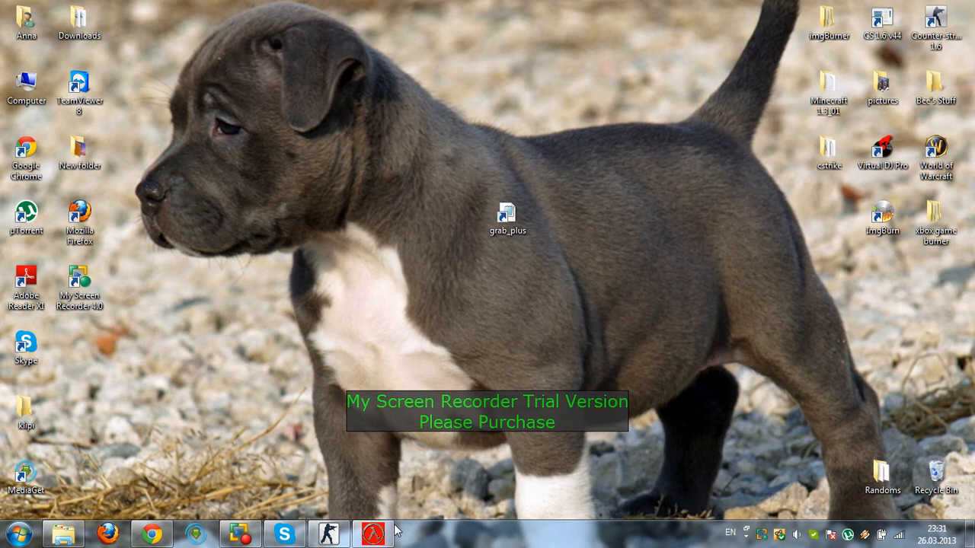
{"action": "left_click", "coordinate": [508, 216]}
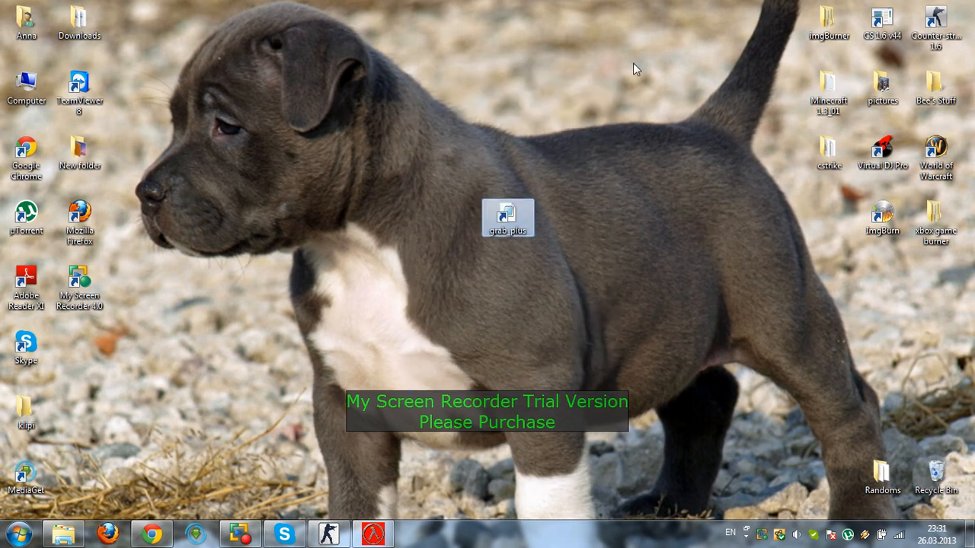
{"action": "left_click", "coordinate": [602, 350]}
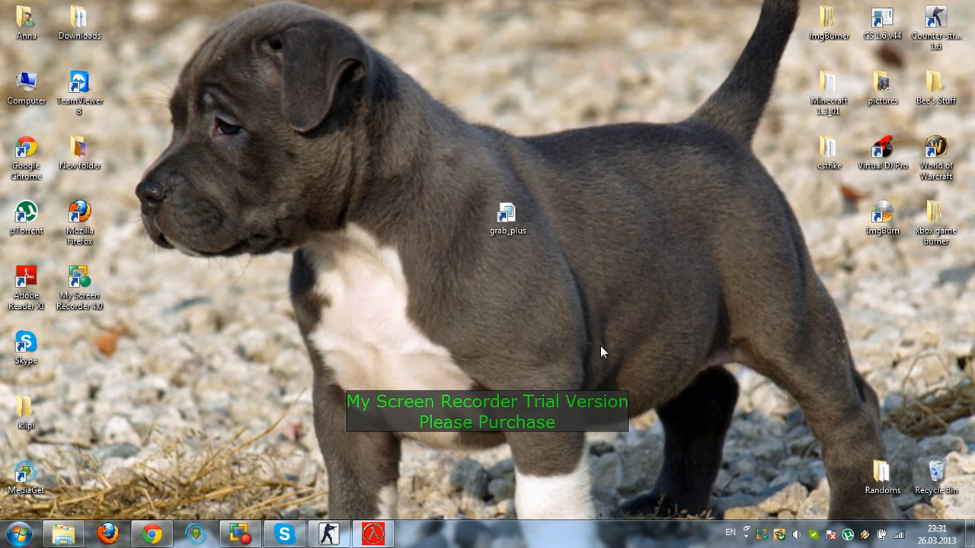
{"action": "mouse_move", "coordinate": [594, 323]}
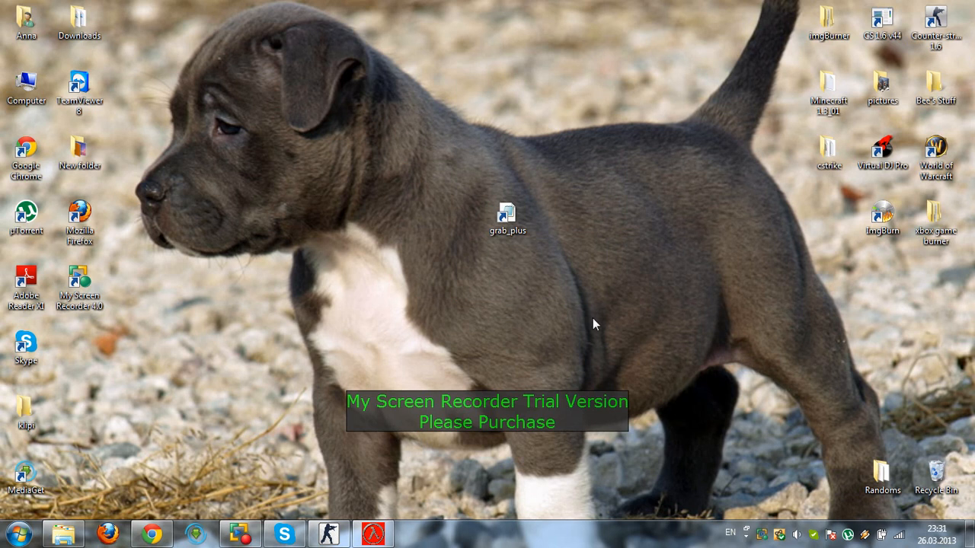
{"action": "mouse_move", "coordinate": [412, 130]}
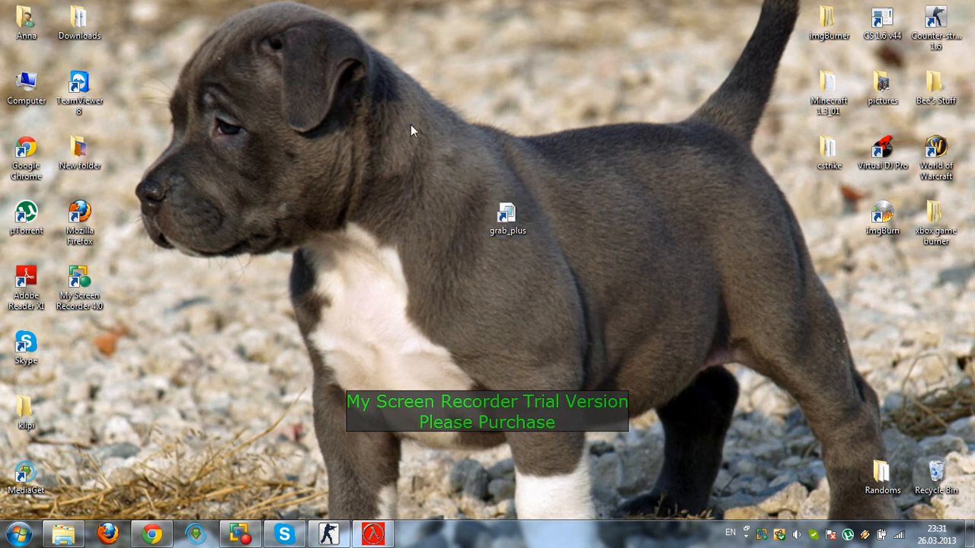
{"action": "mouse_move", "coordinate": [640, 364]}
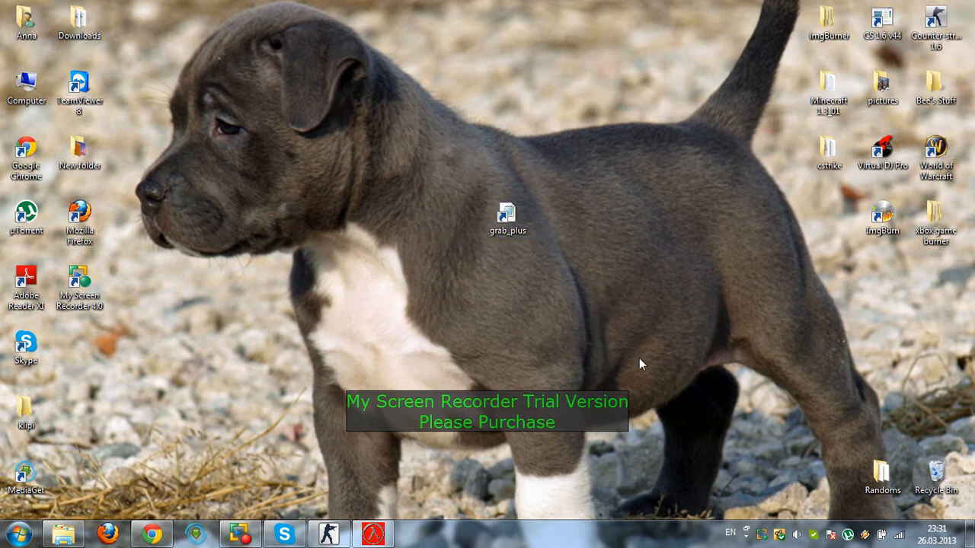
{"action": "left_click", "coordinate": [509, 213]}
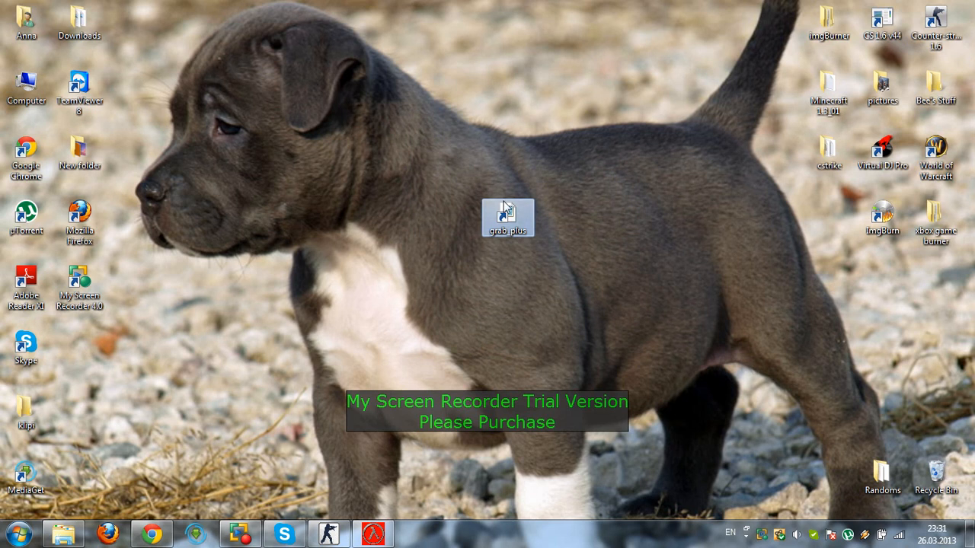
{"action": "left_click", "coordinate": [594, 327]}
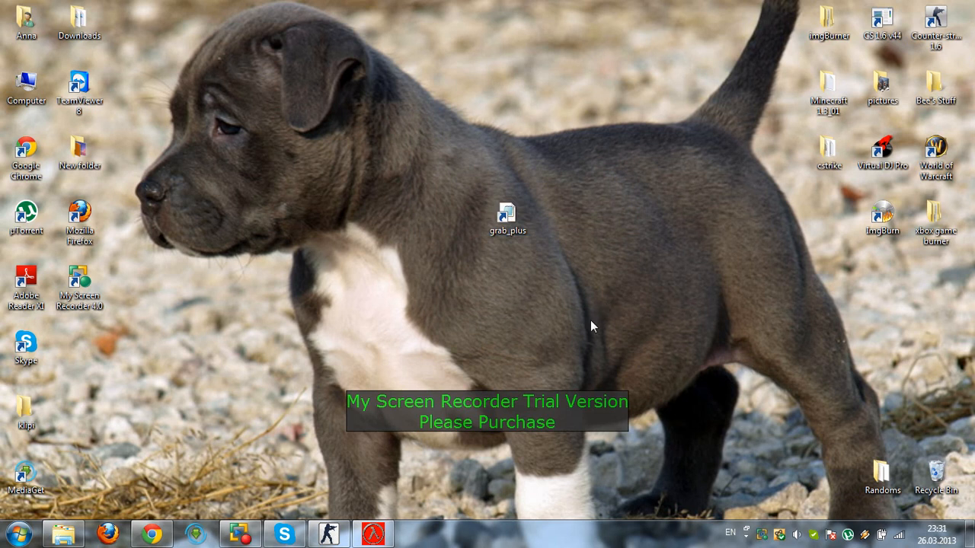
{"action": "mouse_move", "coordinate": [476, 277]}
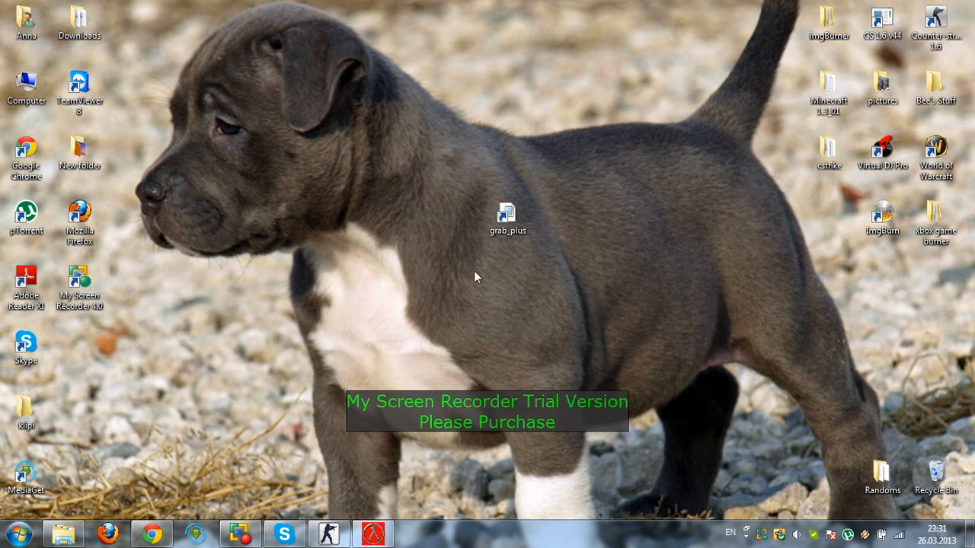
{"action": "left_click_drag", "start_coordinate": [475, 274], "coordinate": [482, 323]}
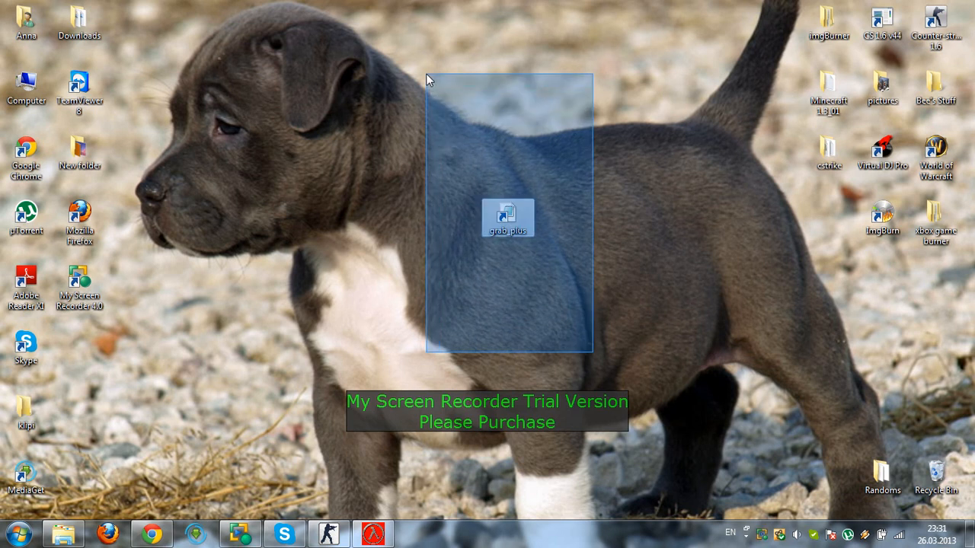
{"action": "left_click", "coordinate": [430, 90]}
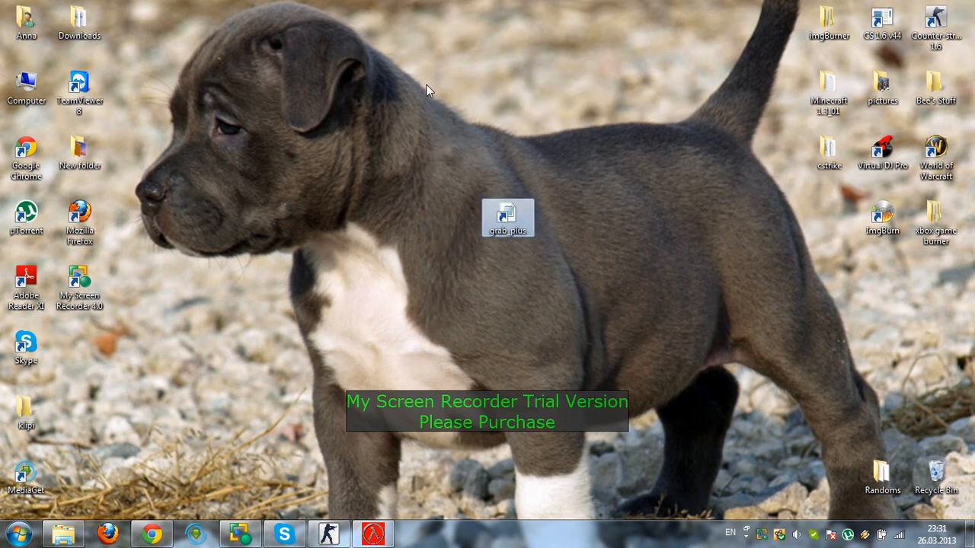